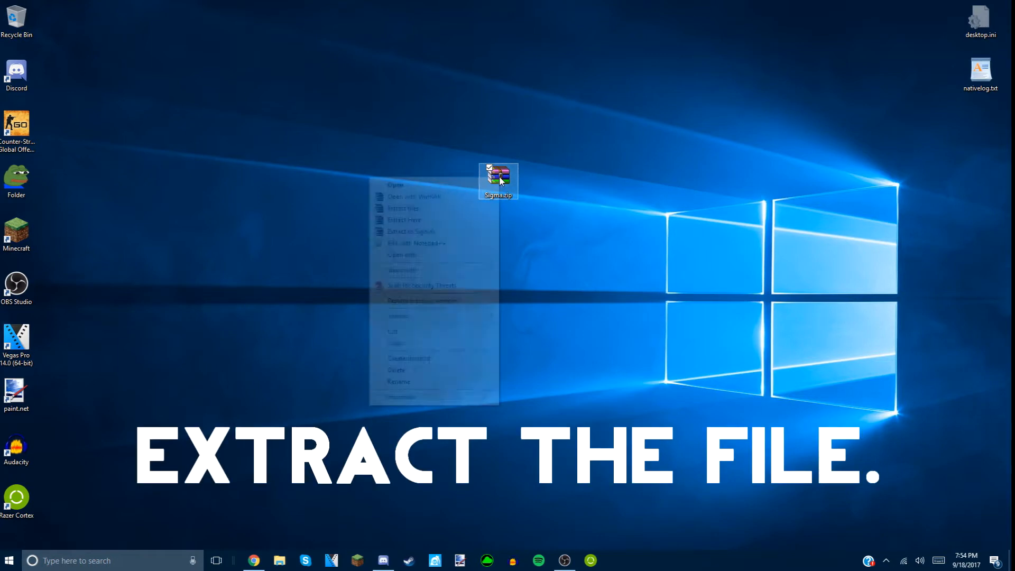
# Extract the Sigma zip on the desktop into a Sigma folder
pyautogui.click(404, 219)
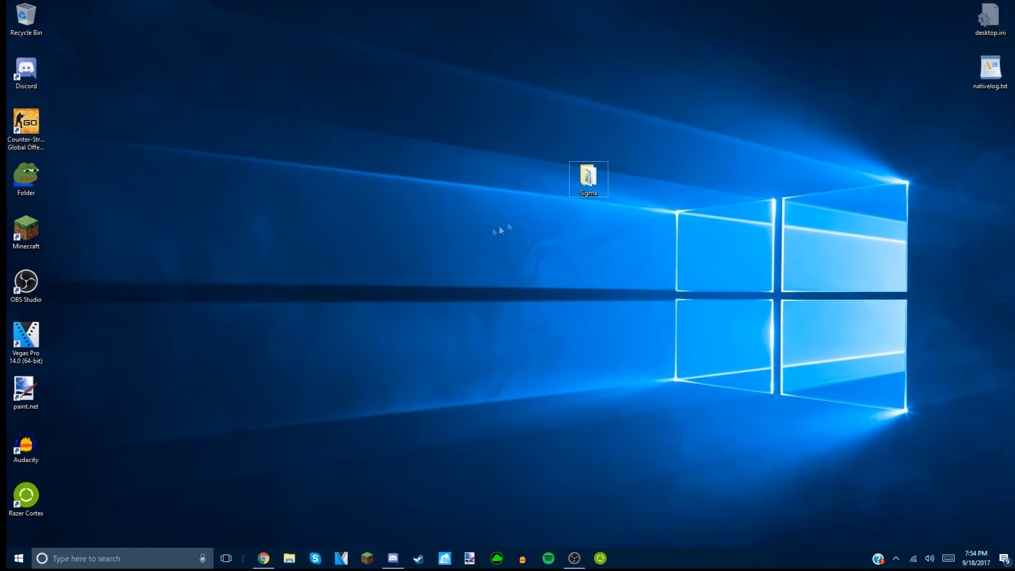
# Open the .minecraft folder from %appdata% via the Run dialog
pyautogui.press('Win+r')
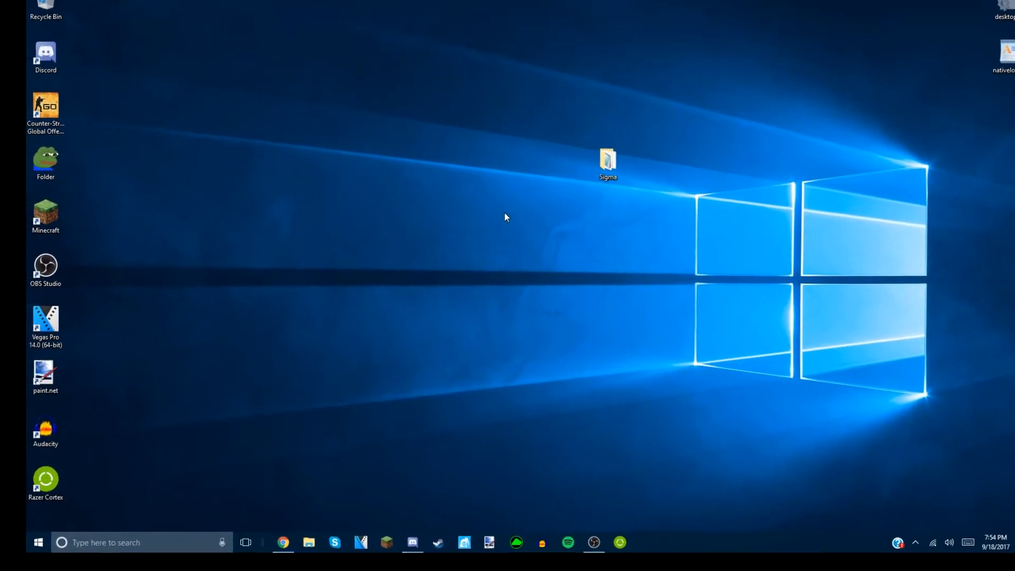
pyautogui.doubleClick(606, 160)
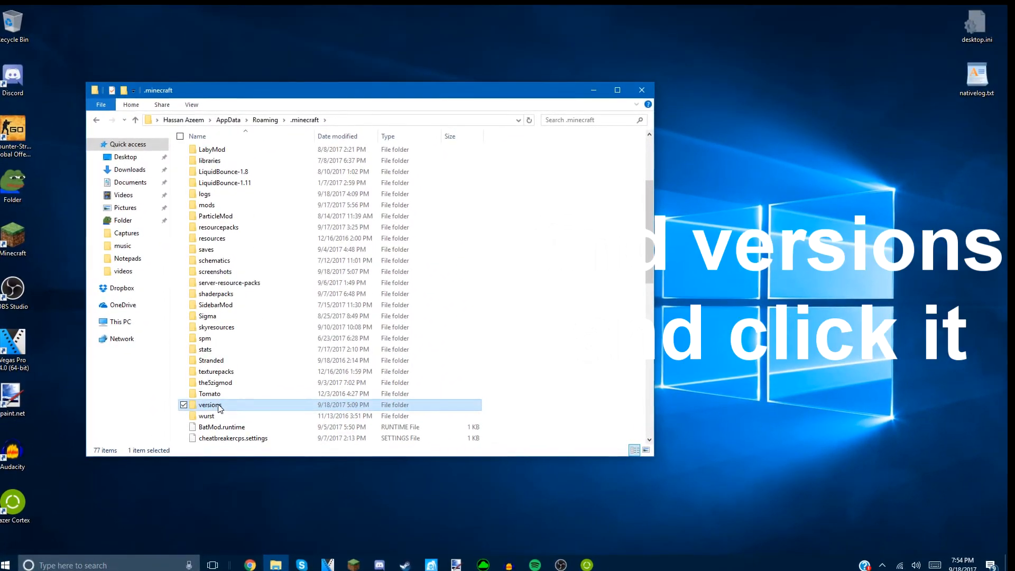
# Copy the Sigma folder into .minecraft\versions, replacing existing files
pyautogui.doubleClick(210, 404)
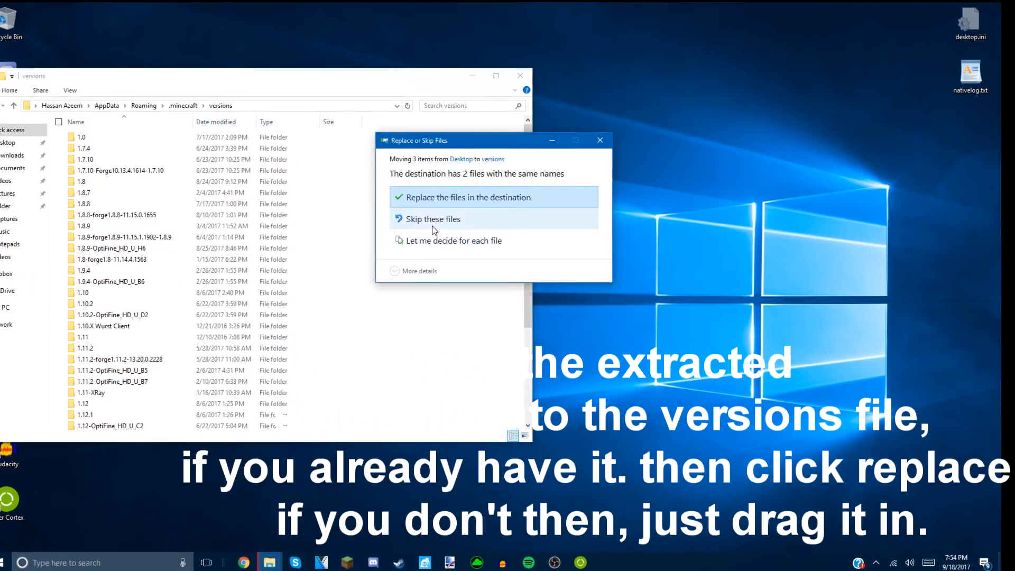
pyautogui.click(471, 197)
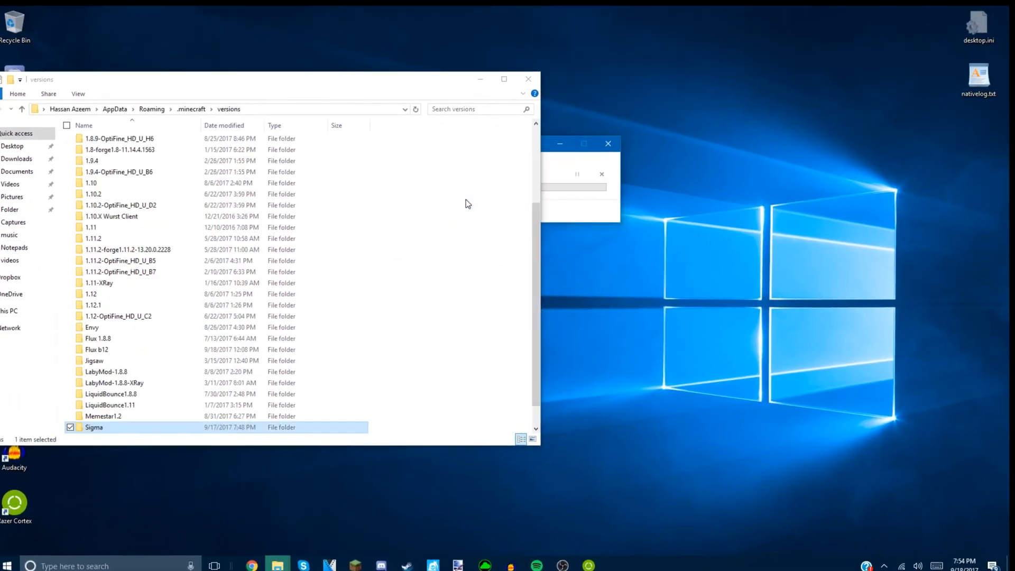